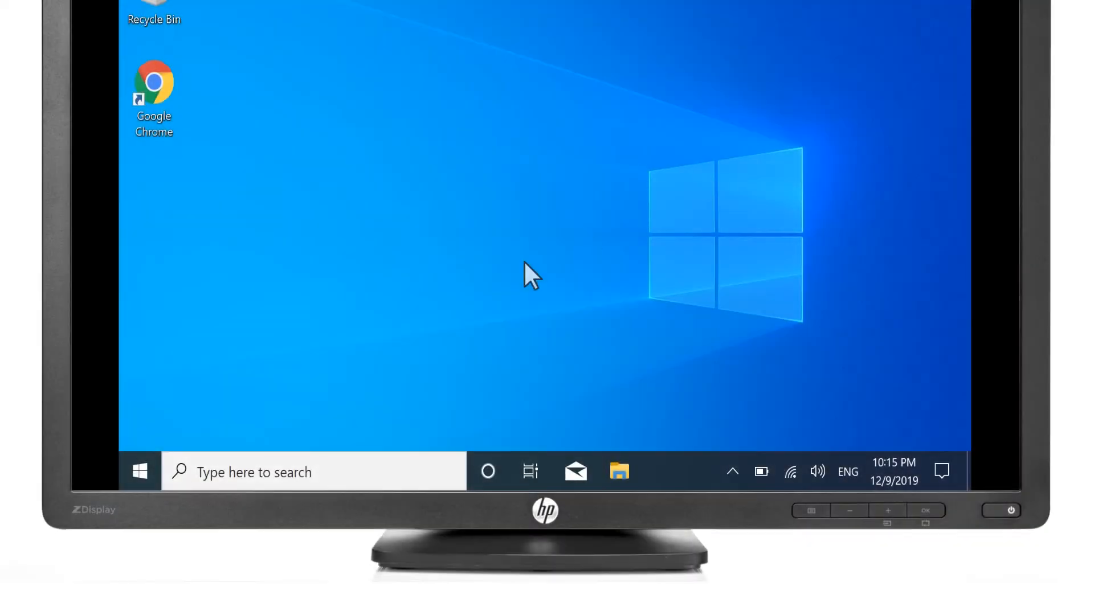
Change the display resolution to 1920 × 1080 (Recommended) and keep the change
{"action": "left_click", "coordinate": [139, 472]}
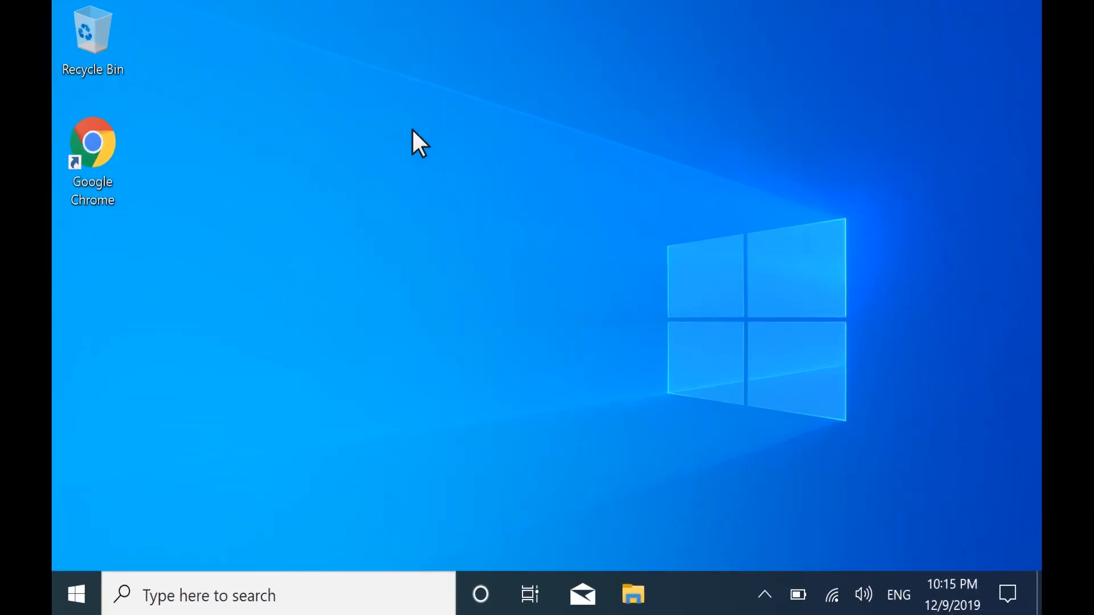
{"action": "right_click", "coordinate": [415, 146]}
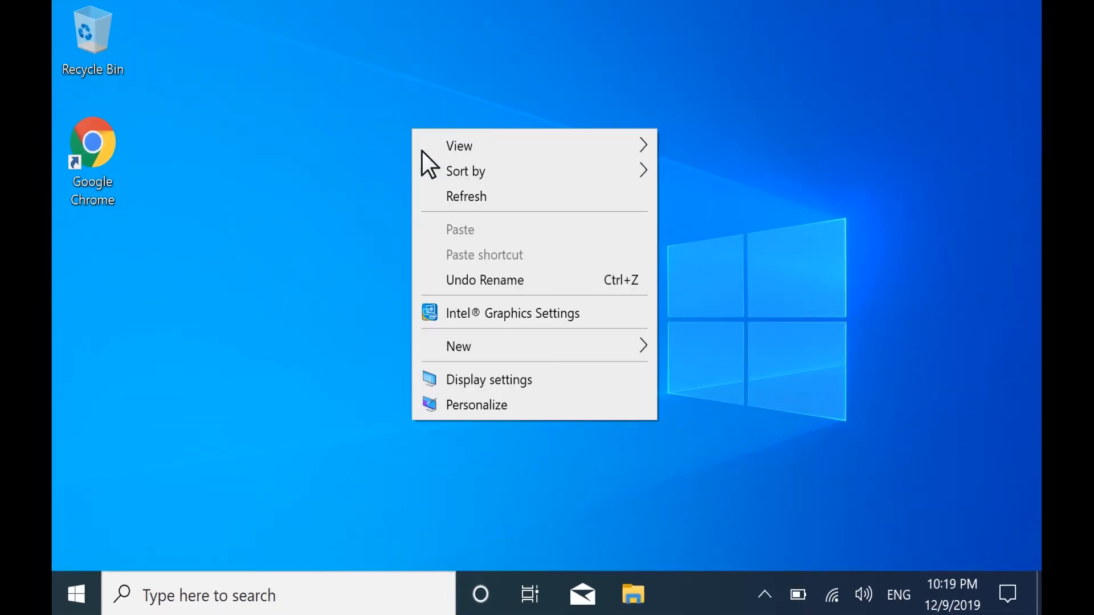
{"action": "left_click", "coordinate": [489, 379]}
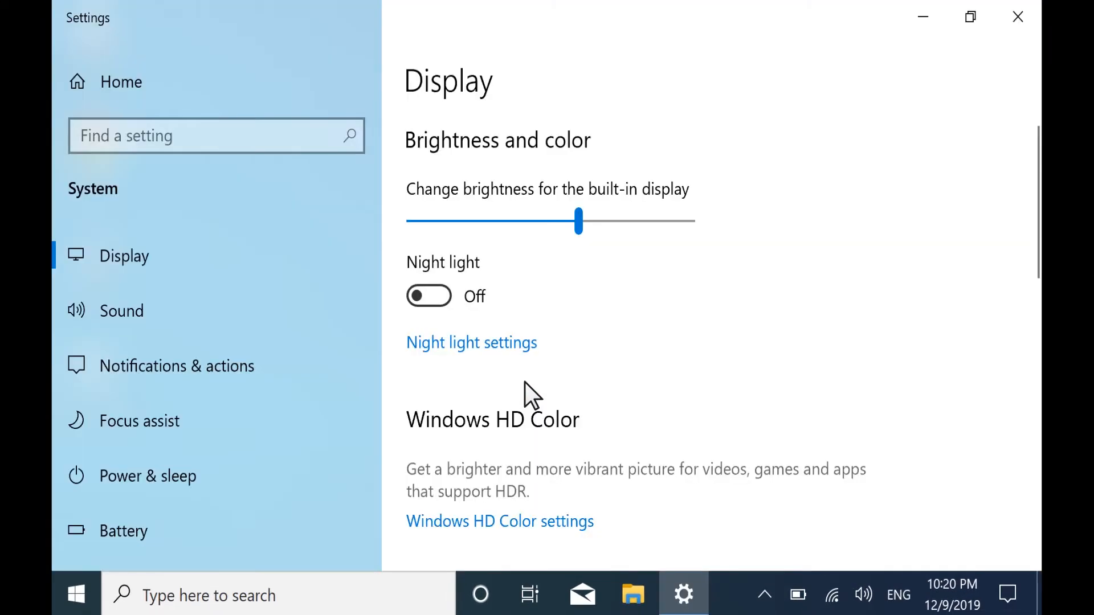
{"action": "scroll", "scroll_direction": "down", "scroll_amount": 3}
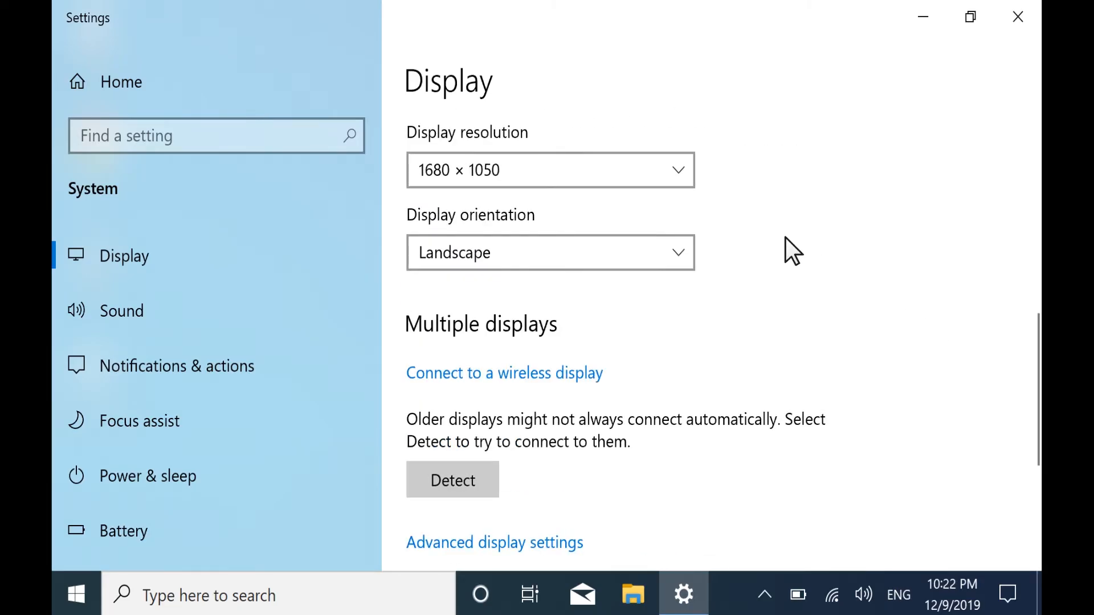
{"action": "left_click", "coordinate": [551, 169]}
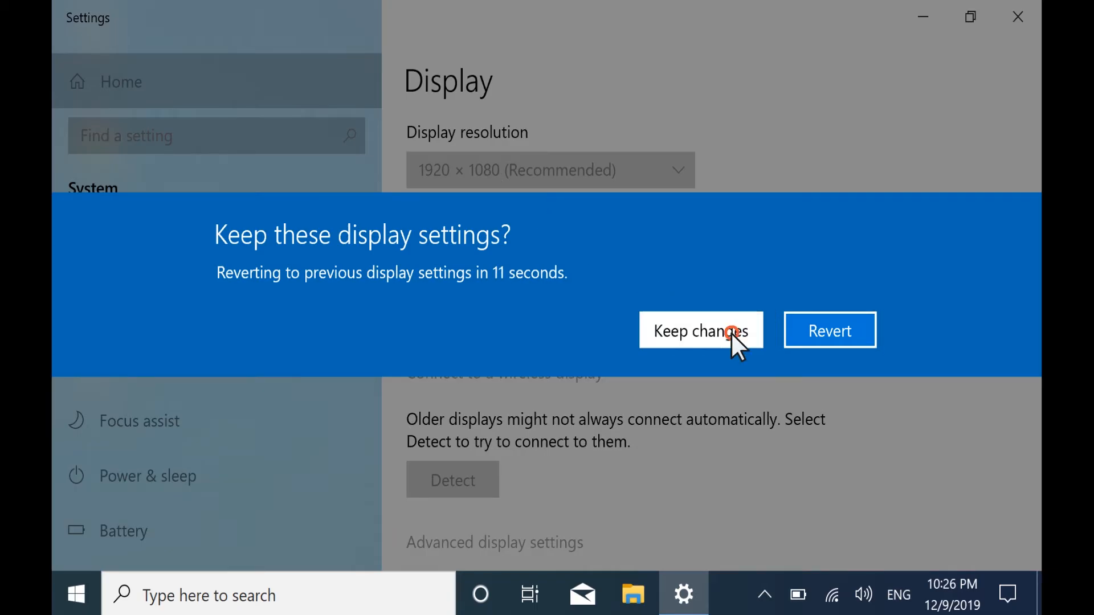
{"action": "left_click", "coordinate": [701, 331]}
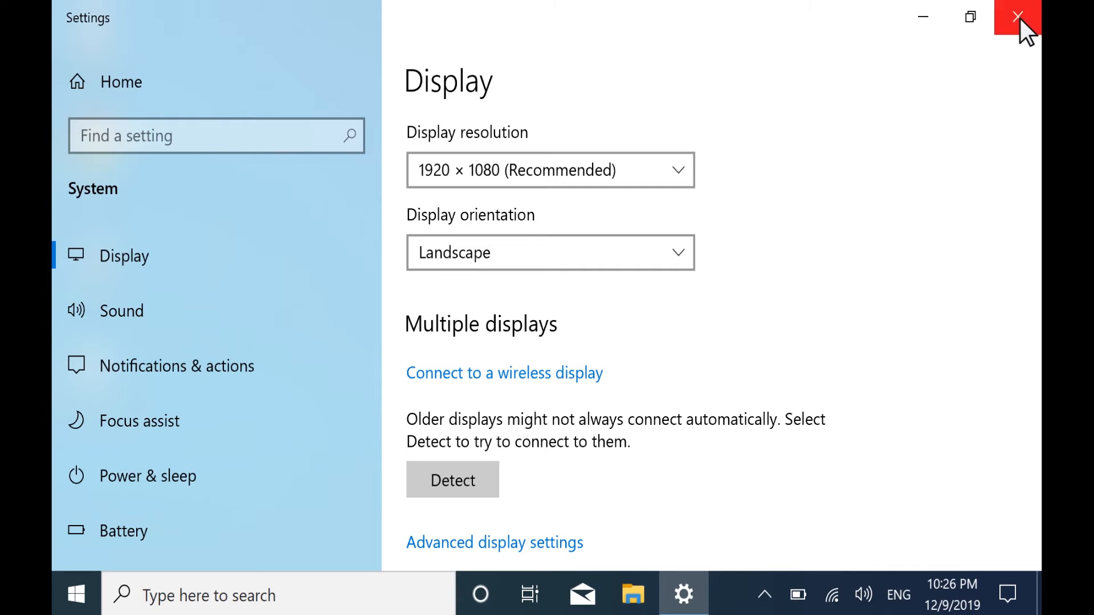
Close the Settings window to return to the desktop at the new resolution
{"action": "left_click", "coordinate": [1017, 16]}
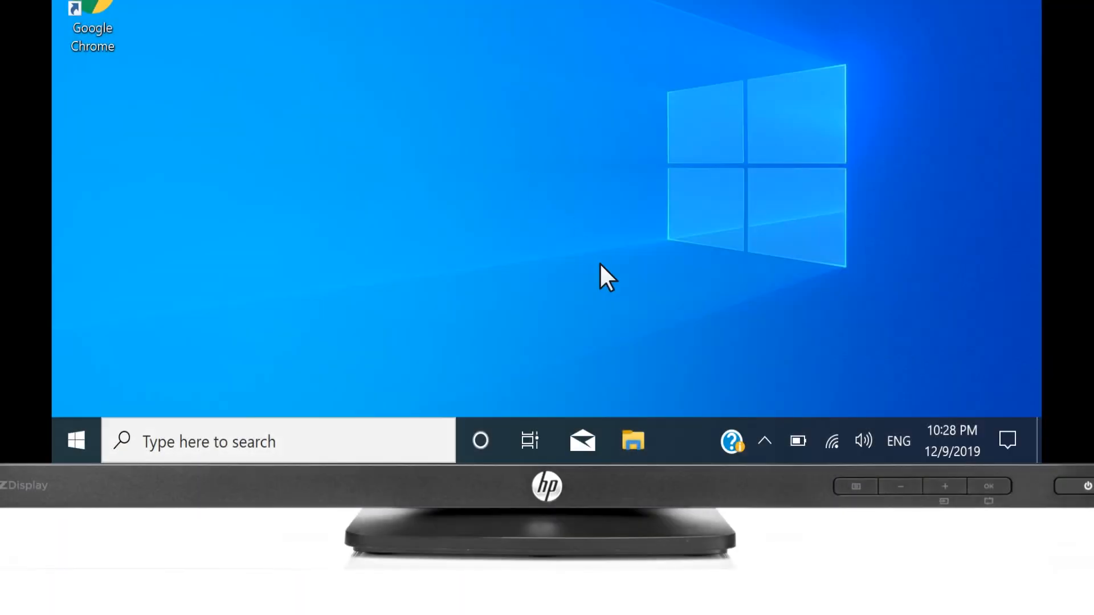
{"action": "left_click", "coordinate": [684, 440]}
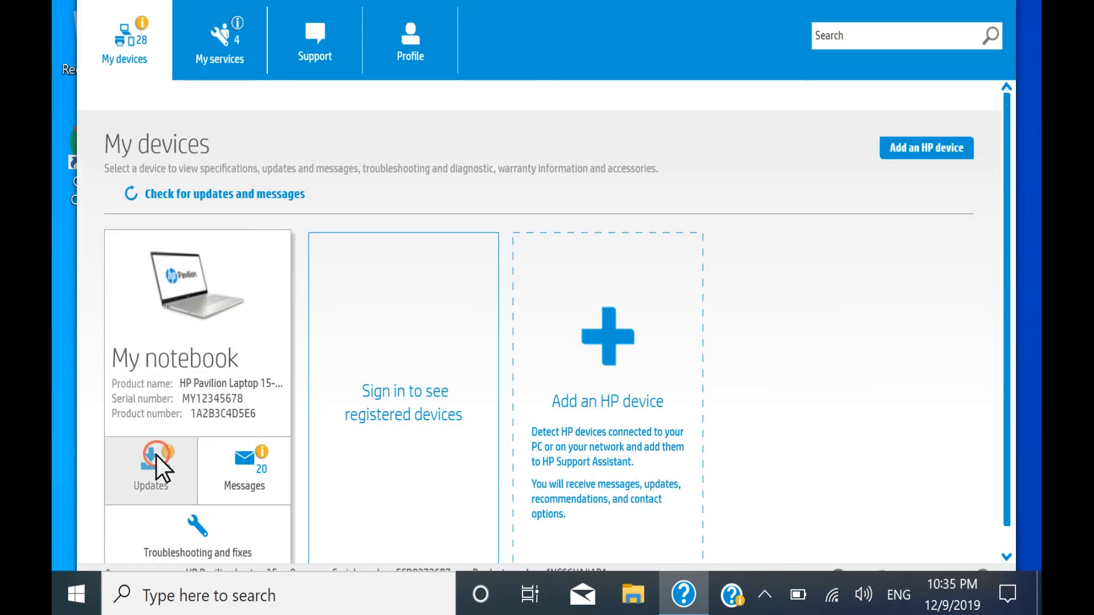
{"action": "left_click", "coordinate": [151, 466]}
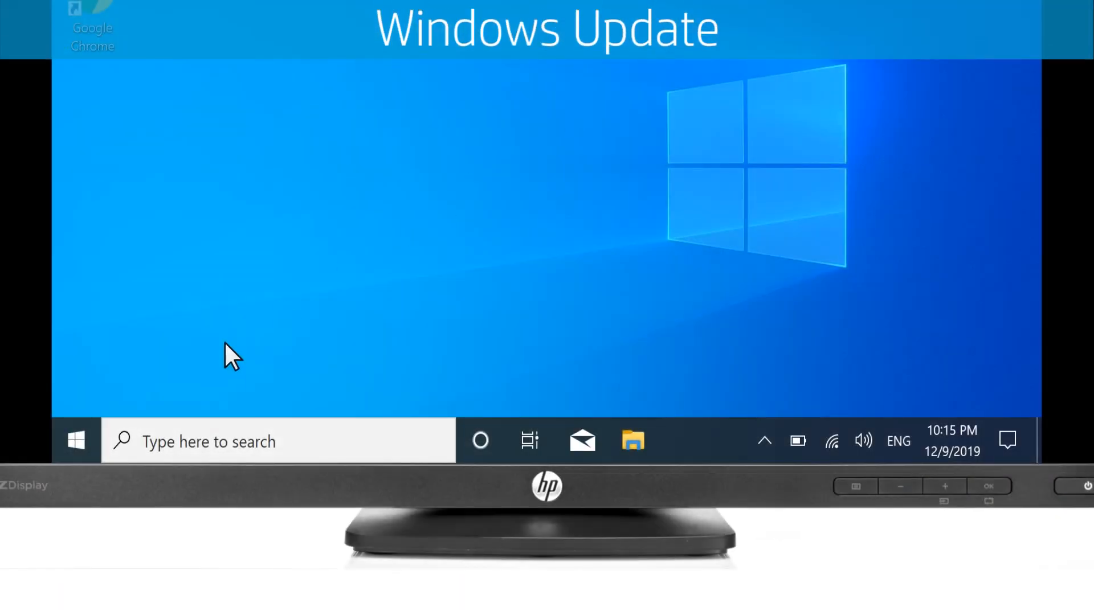
{"action": "type", "text": "Ch"}
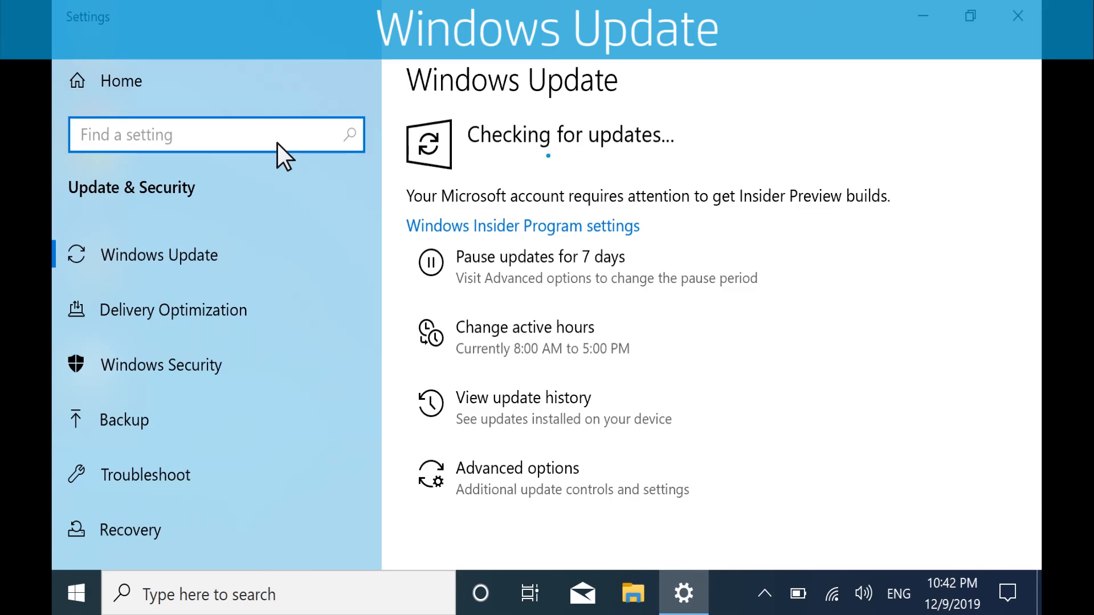
{"action": "mouse_move", "coordinate": [1017, 17]}
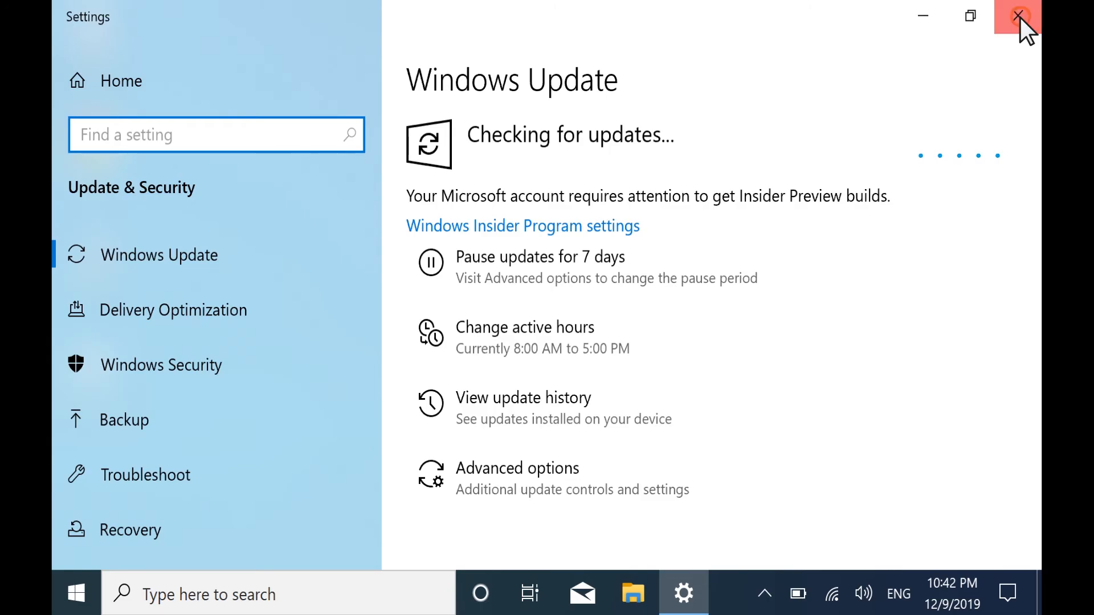
{"action": "left_click", "coordinate": [1018, 17]}
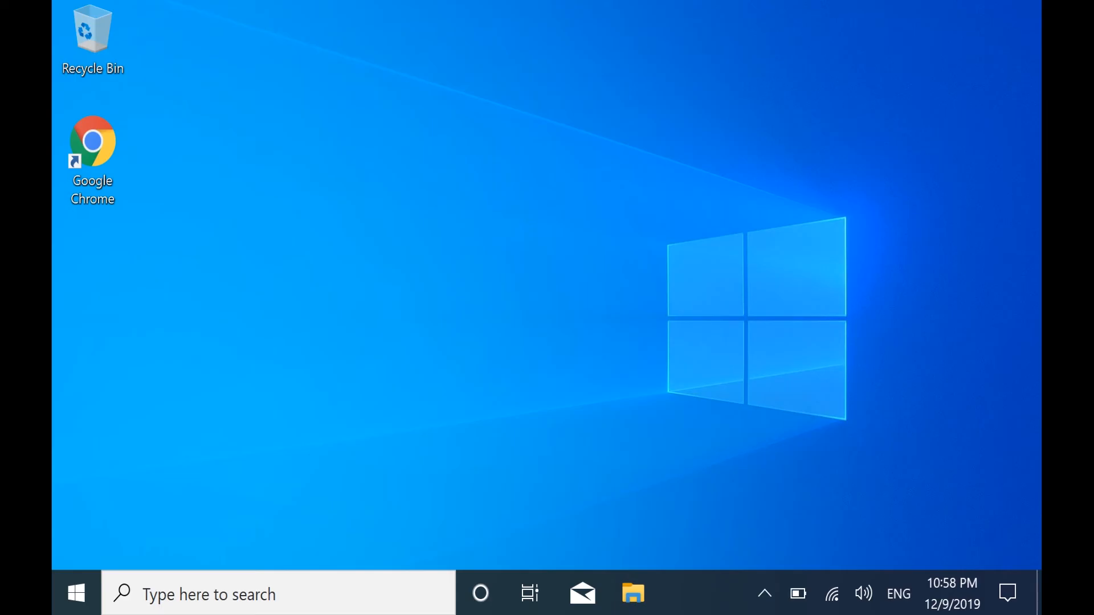
In Chrome at support.hp.com/drivers, identify the ZBook 15 G5 and download the HP Firmware Pack (Q70) sp99827.exe
{"action": "double_click", "coordinate": [91, 141]}
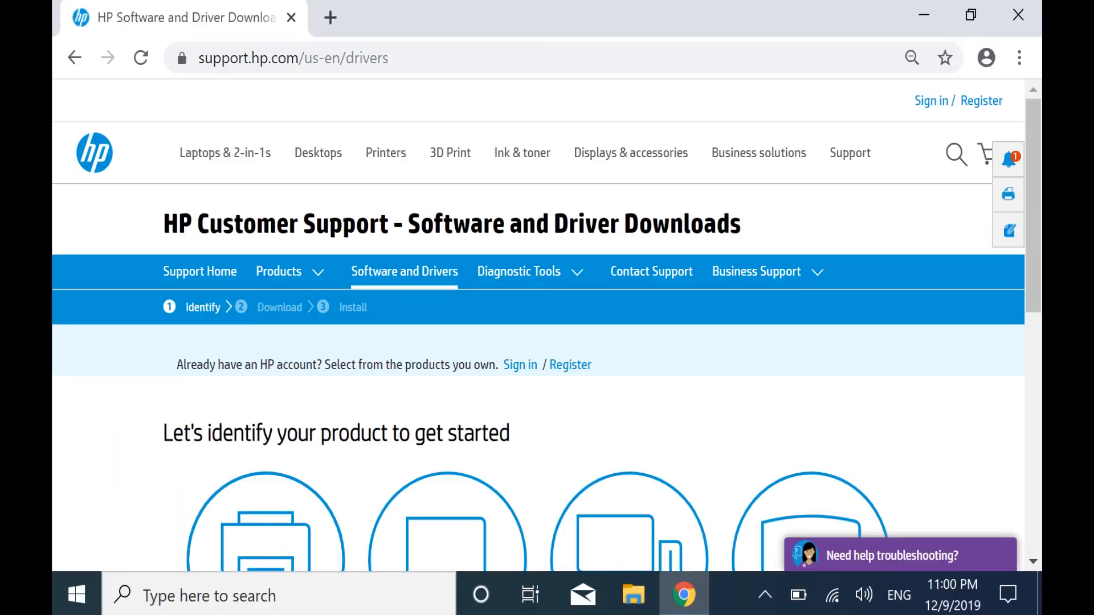
{"action": "scroll", "scroll_direction": "down", "scroll_amount": 3}
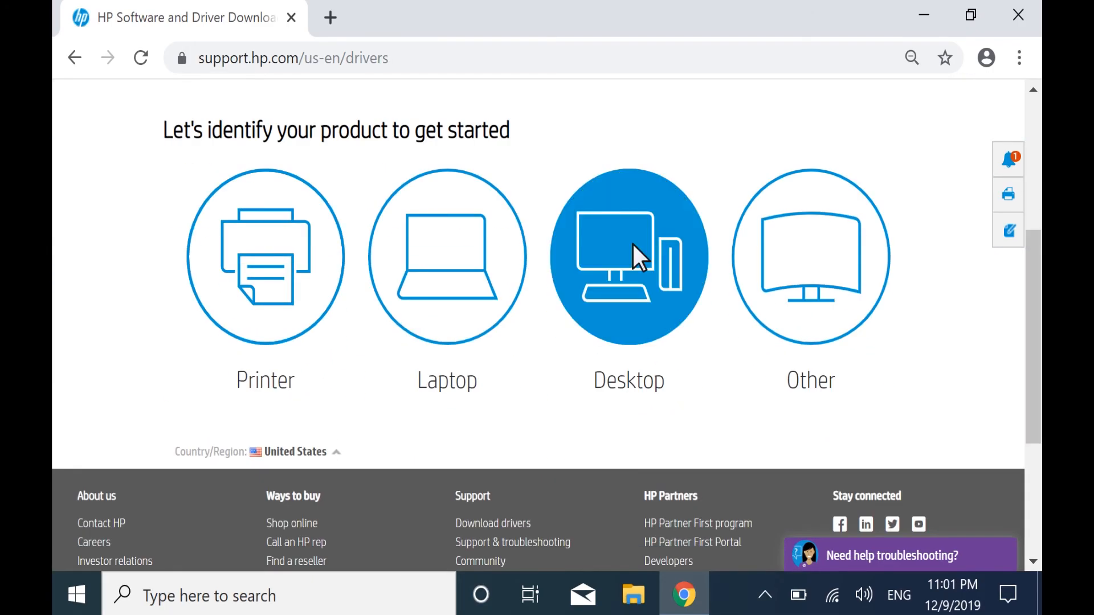
{"action": "left_click", "coordinate": [627, 262]}
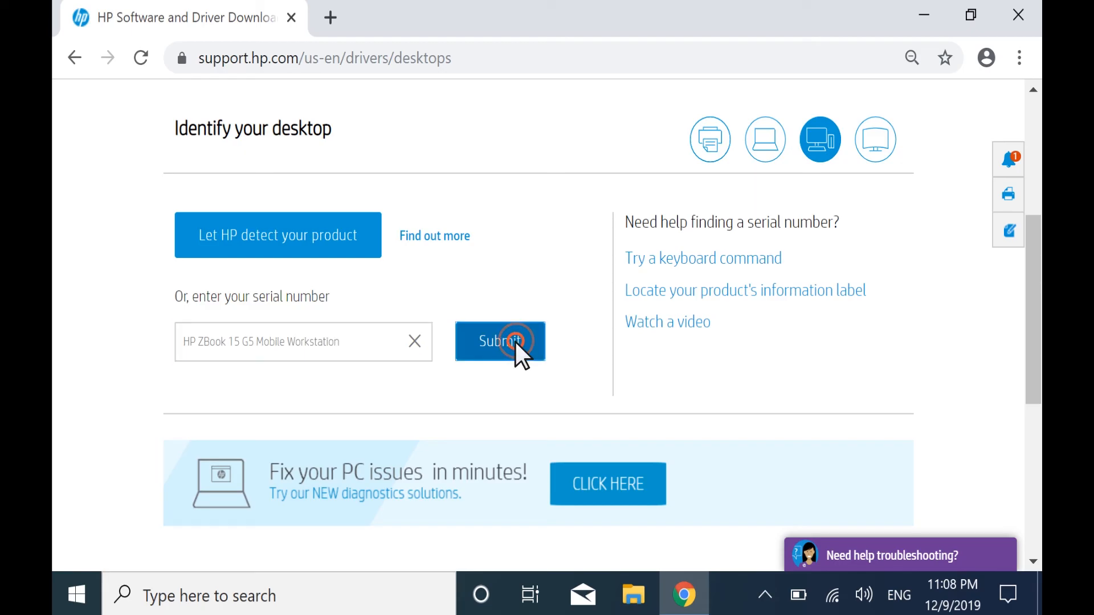
{"action": "left_click", "coordinate": [502, 341]}
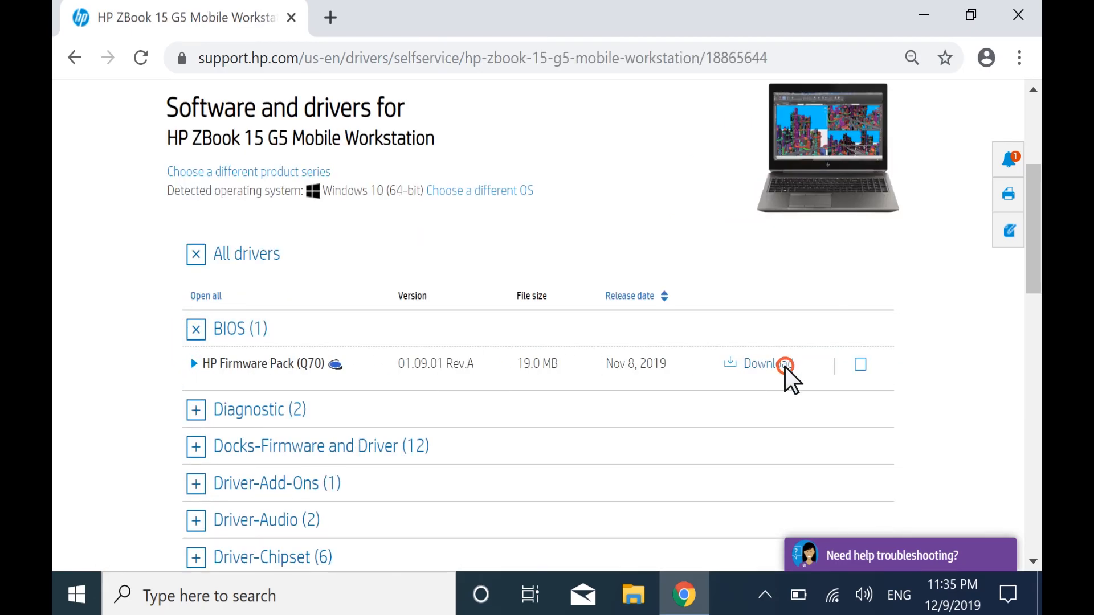
{"action": "left_click", "coordinate": [782, 364]}
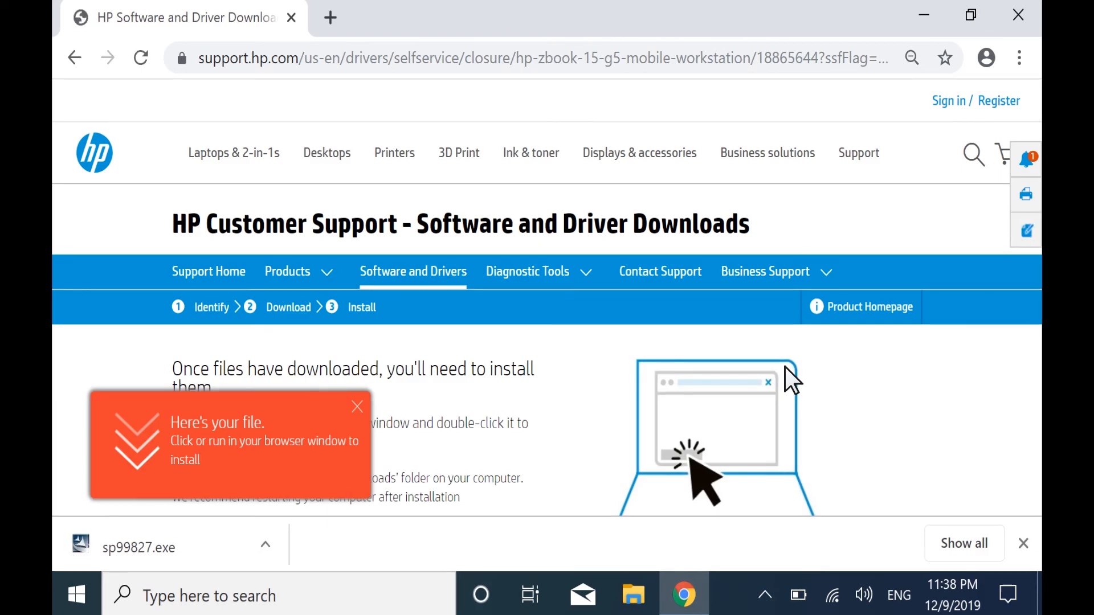